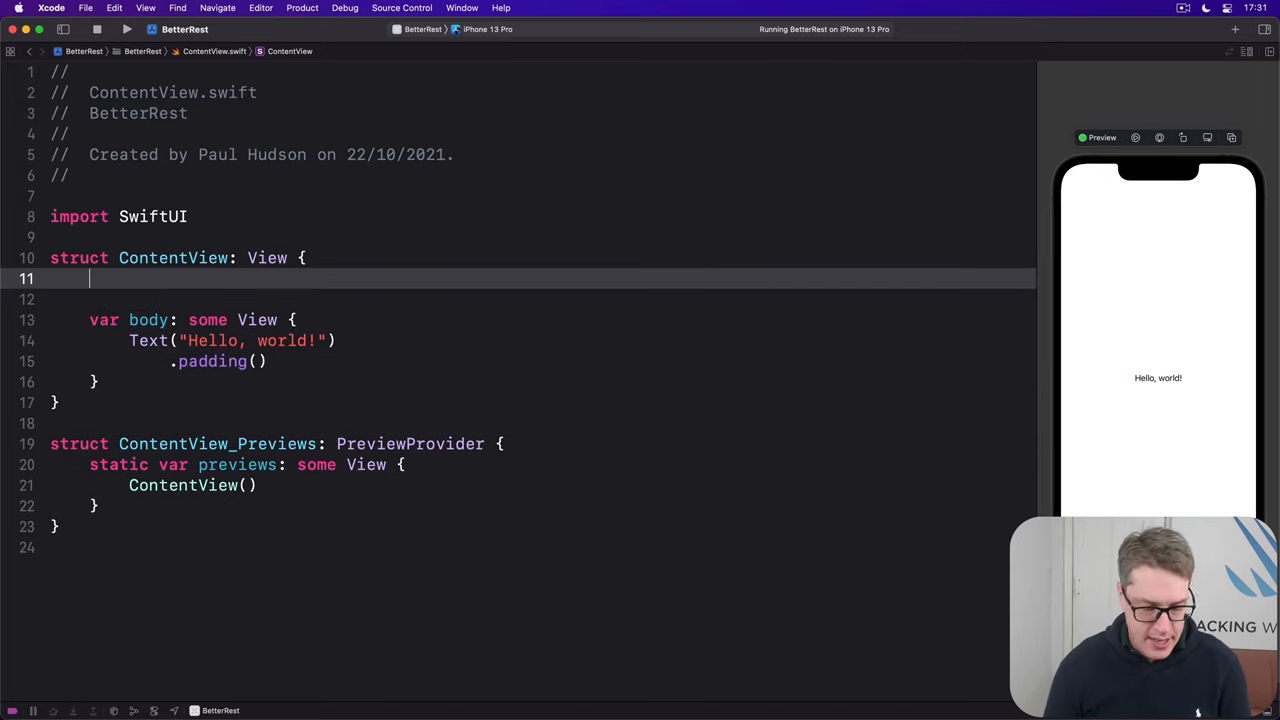
text(@State private var sleepAmount = 8.0)
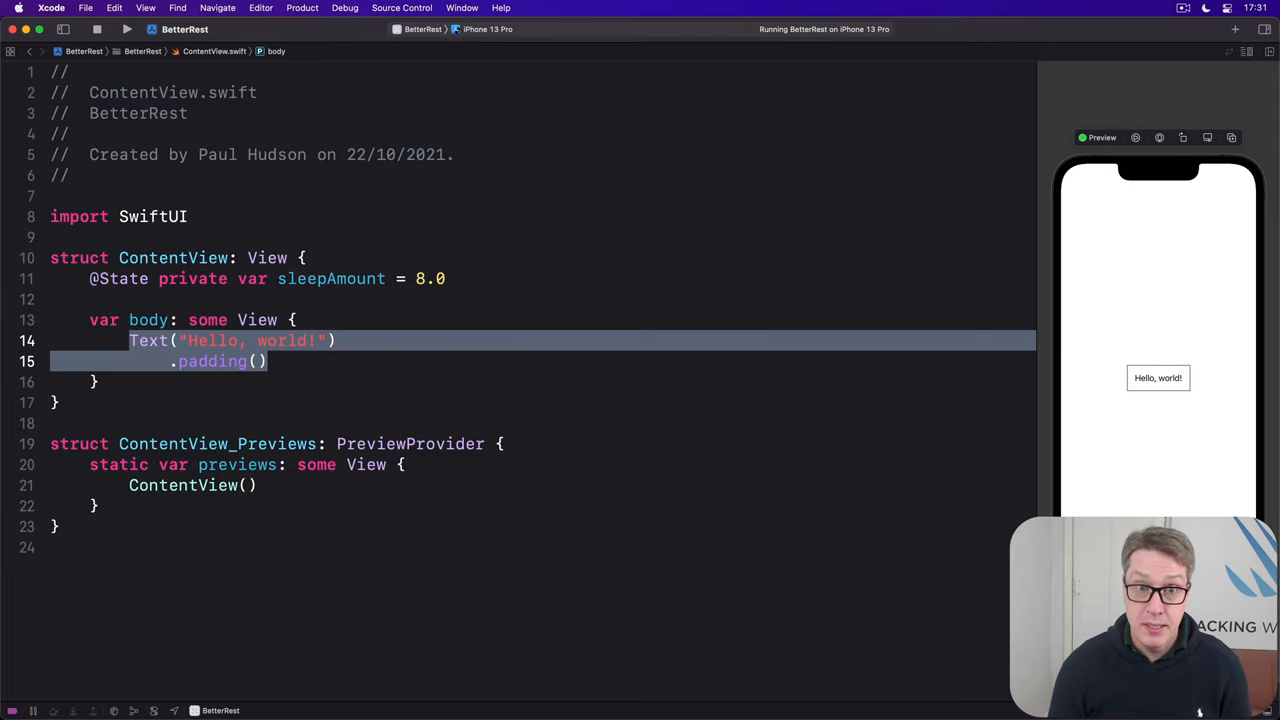
text(Stepper()
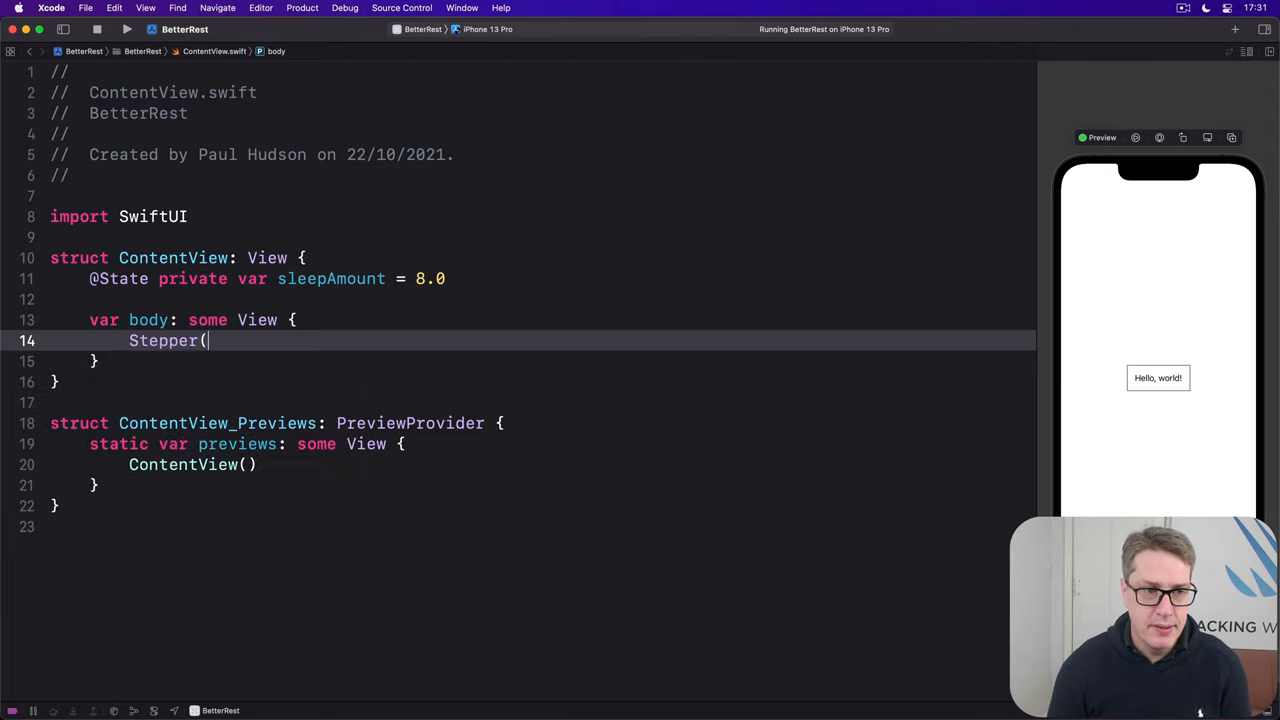
text("\(sleepAmount) hours)
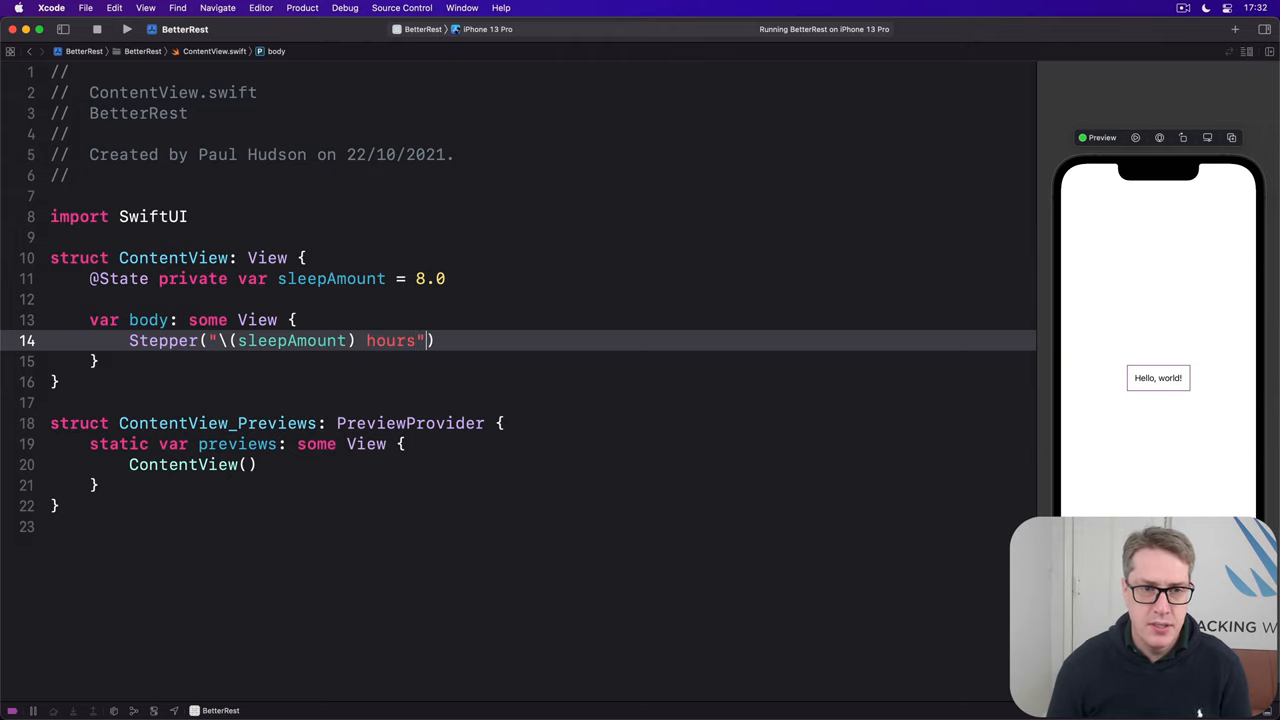
text(, value: $)
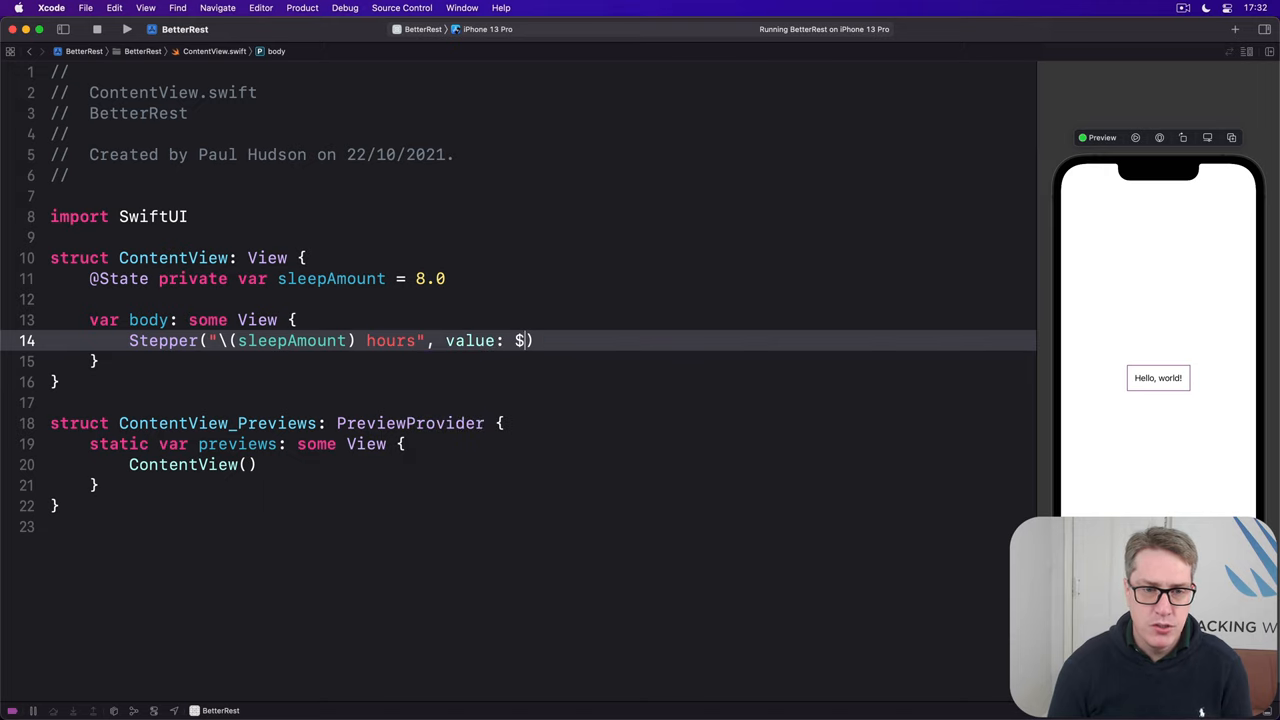
text(sleepAmount)
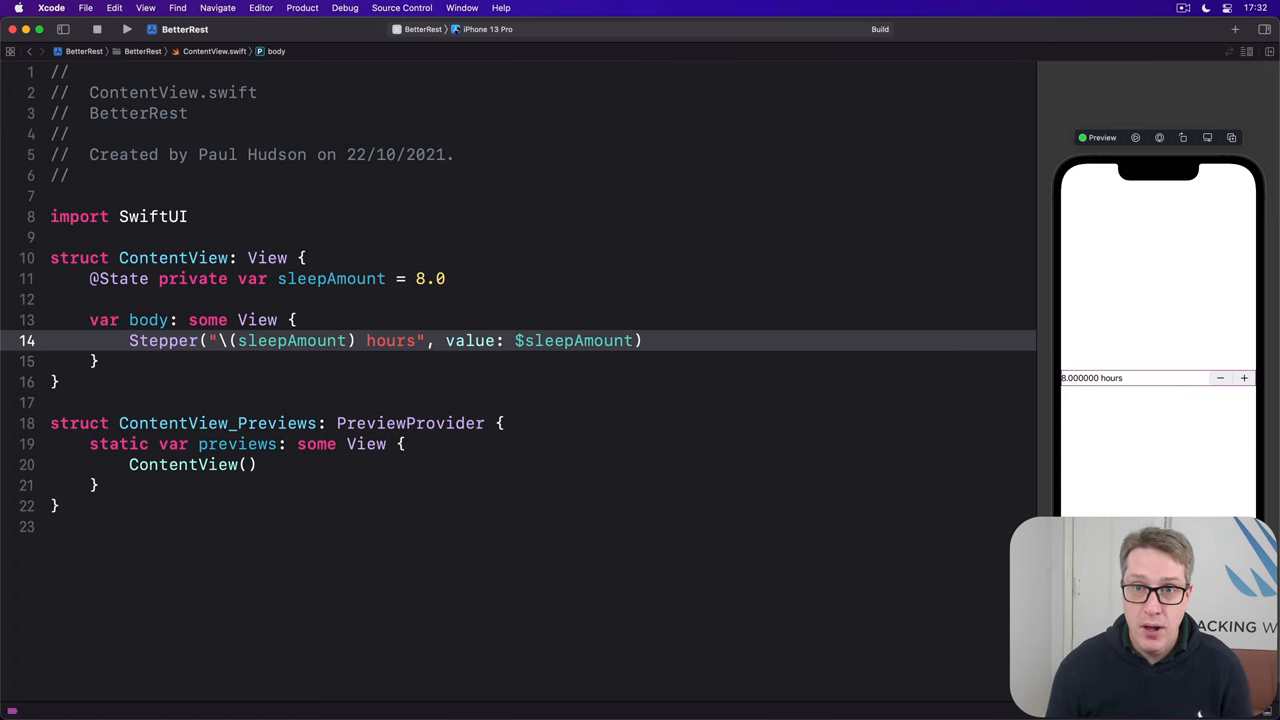
Step: Increment the running stepper with + until it reads 20.000000 hours, past any upper limit
click(128, 30)
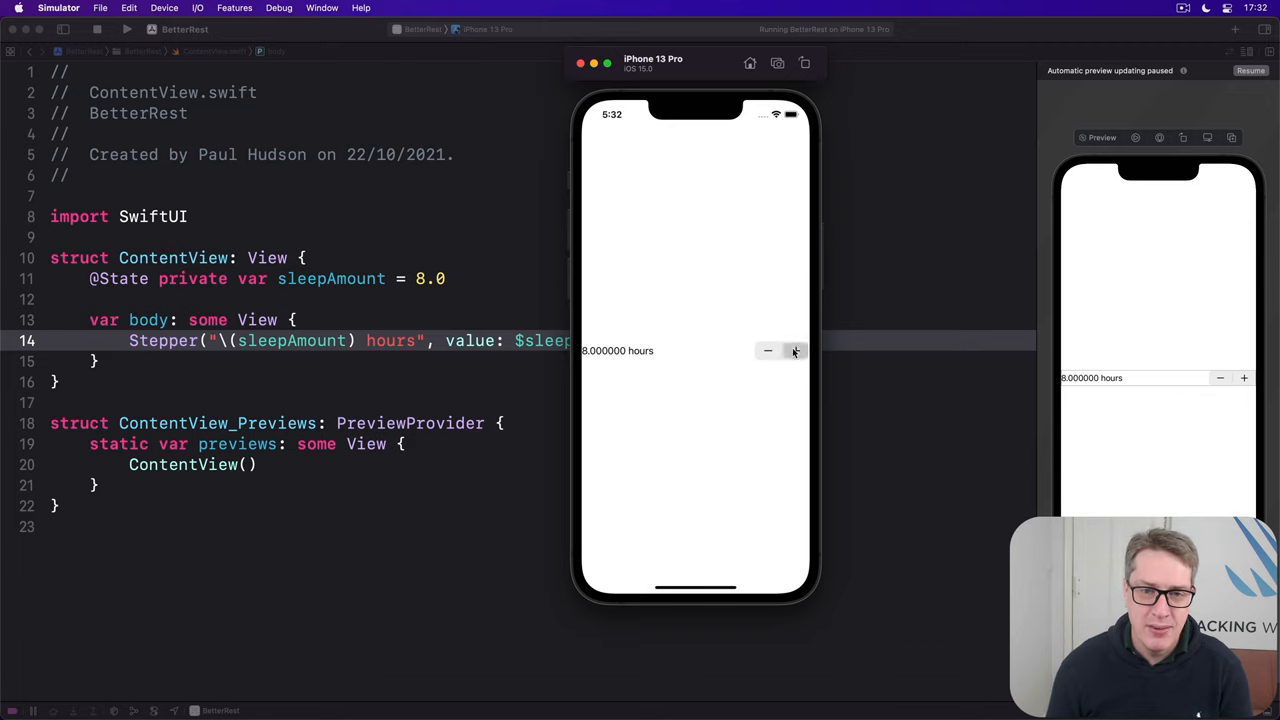
click(796, 352)
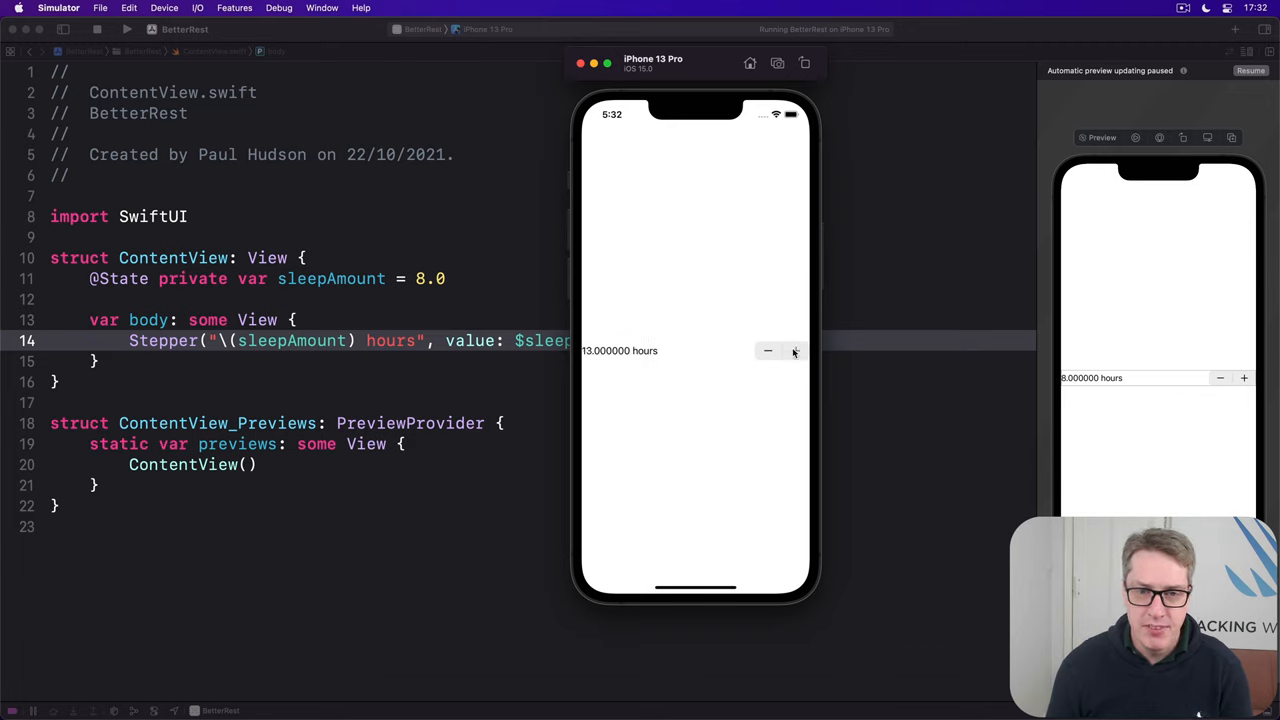
click(796, 350)
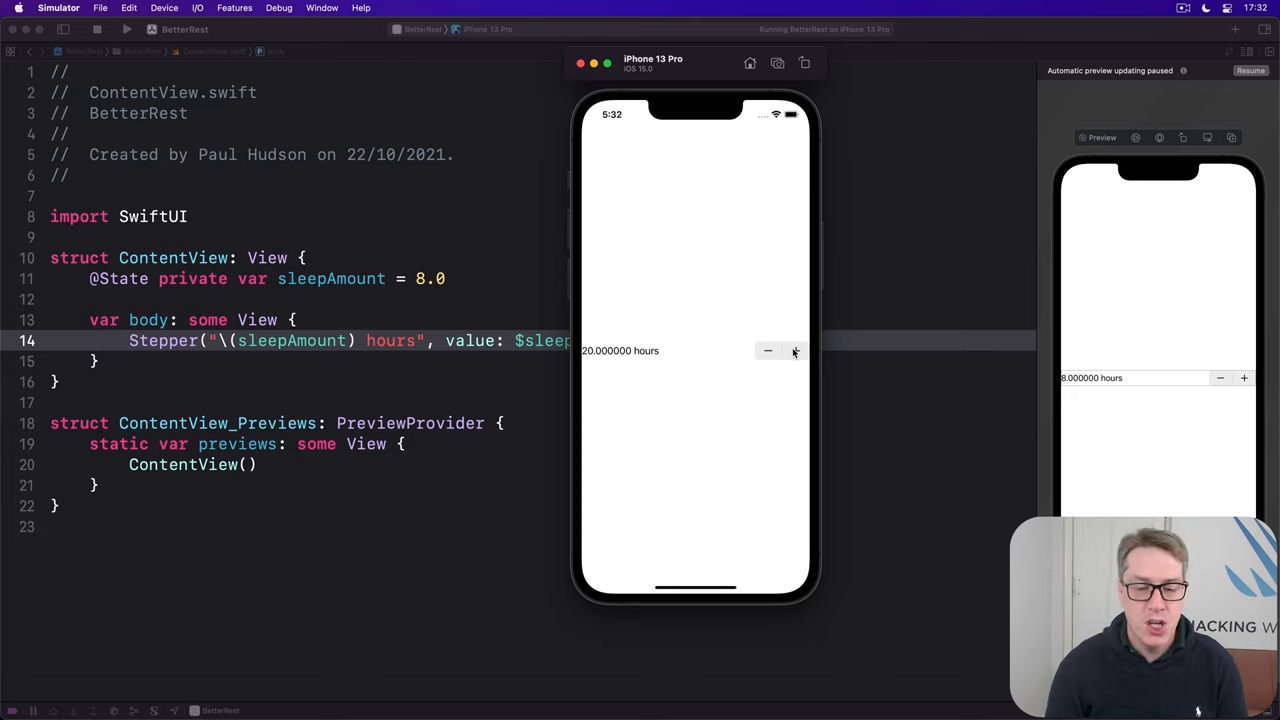
mouse_move(500, 310)
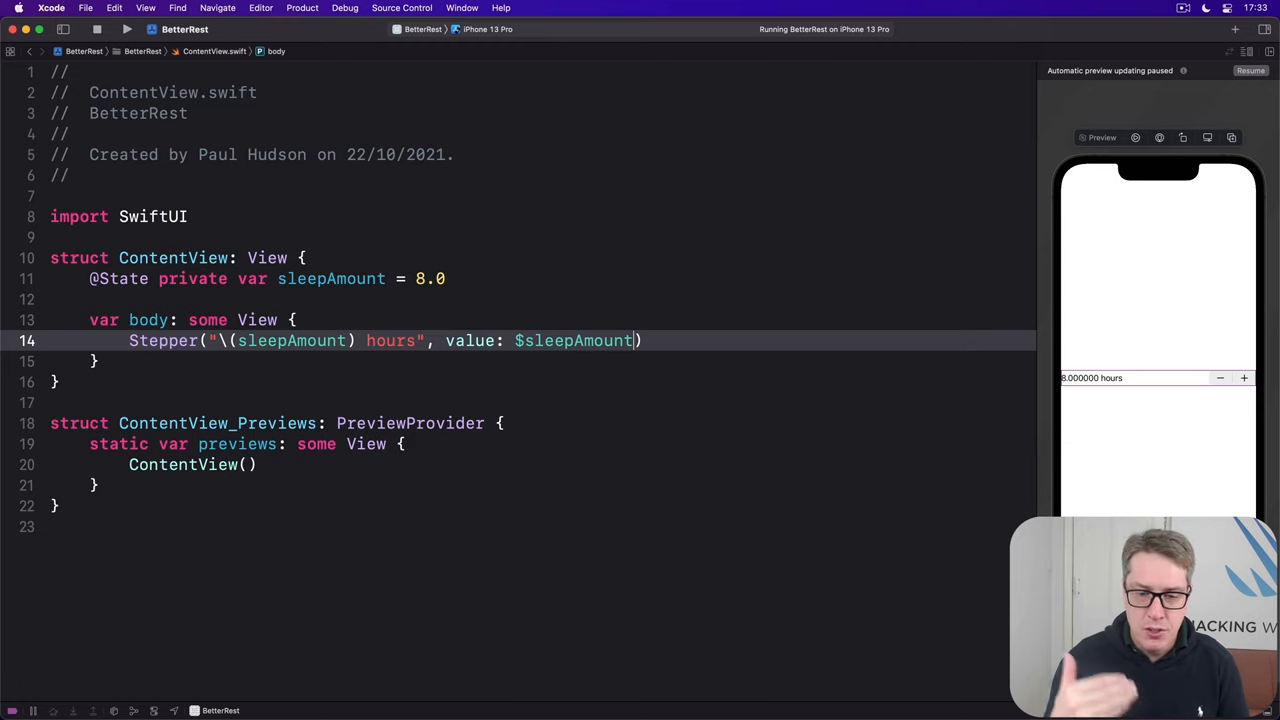
Step: Constrain the Stepper with in: 4...12 so its value stays between 4 and 12
text(,)
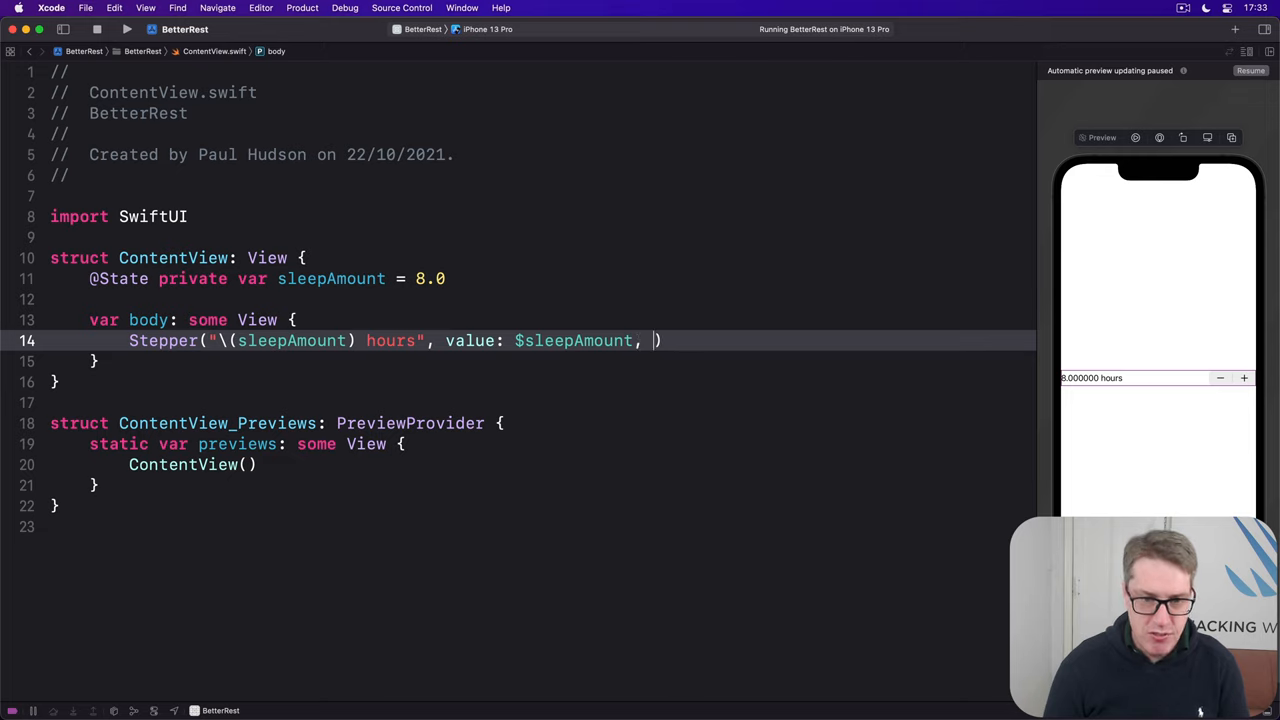
text(in)
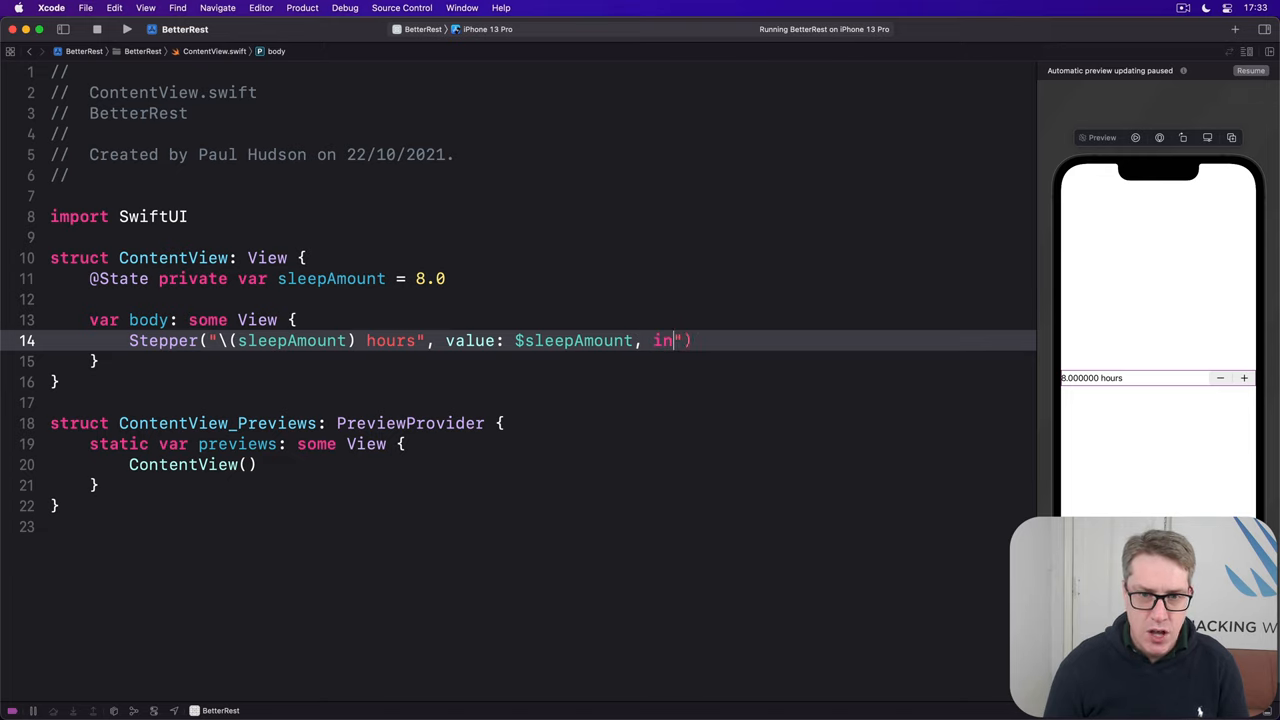
text(: 4...)
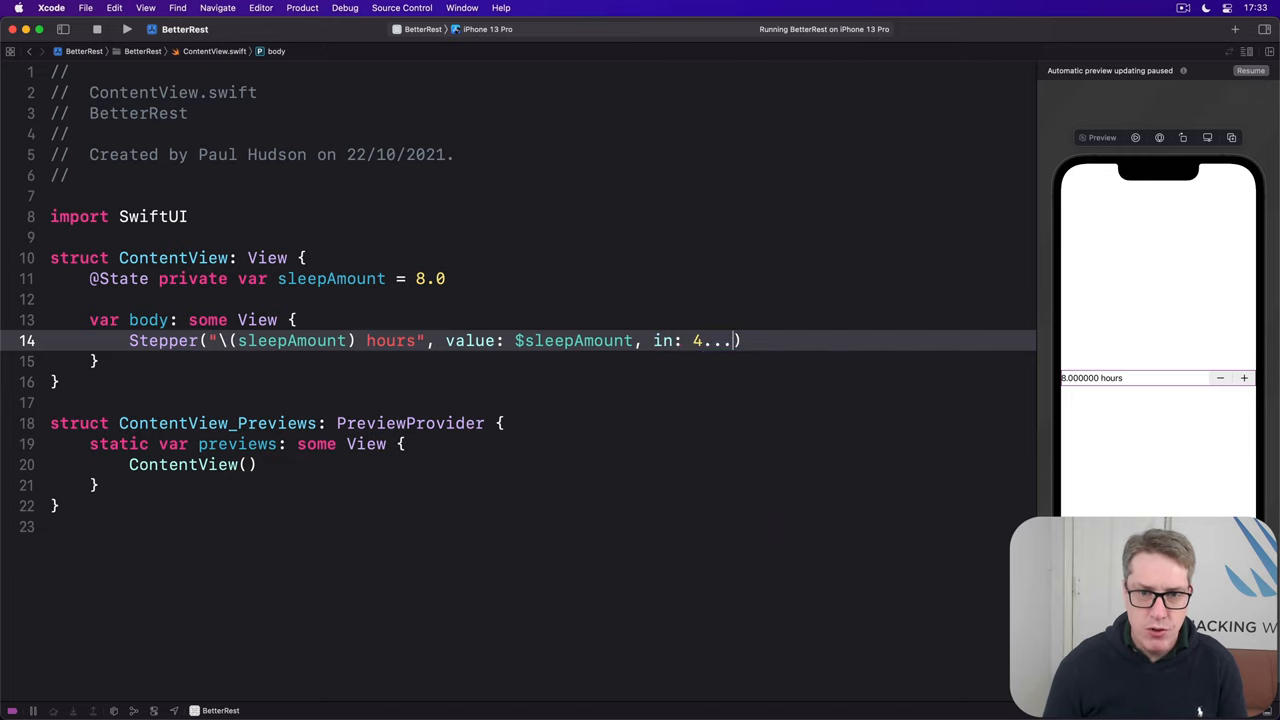
text(12))
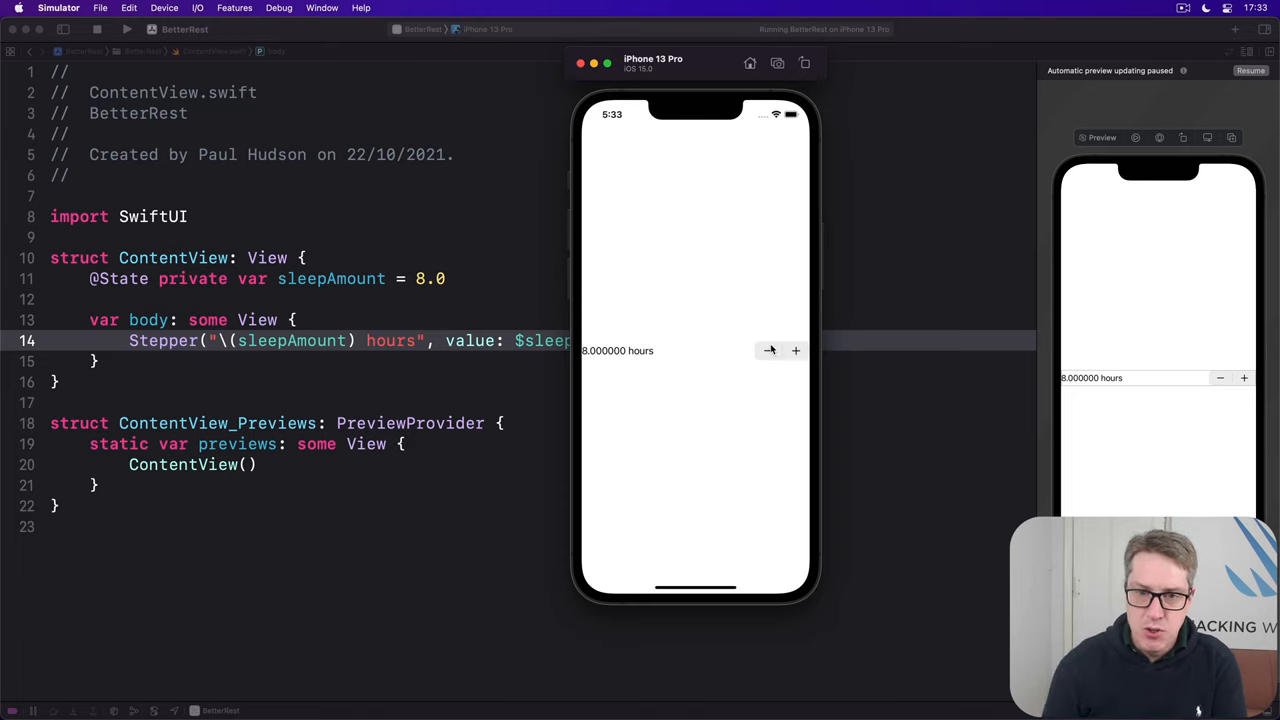
Step: Verify the rebuilt stepper stops at 4 hours with − and reaches 12.000000 hours with +
click(768, 350)
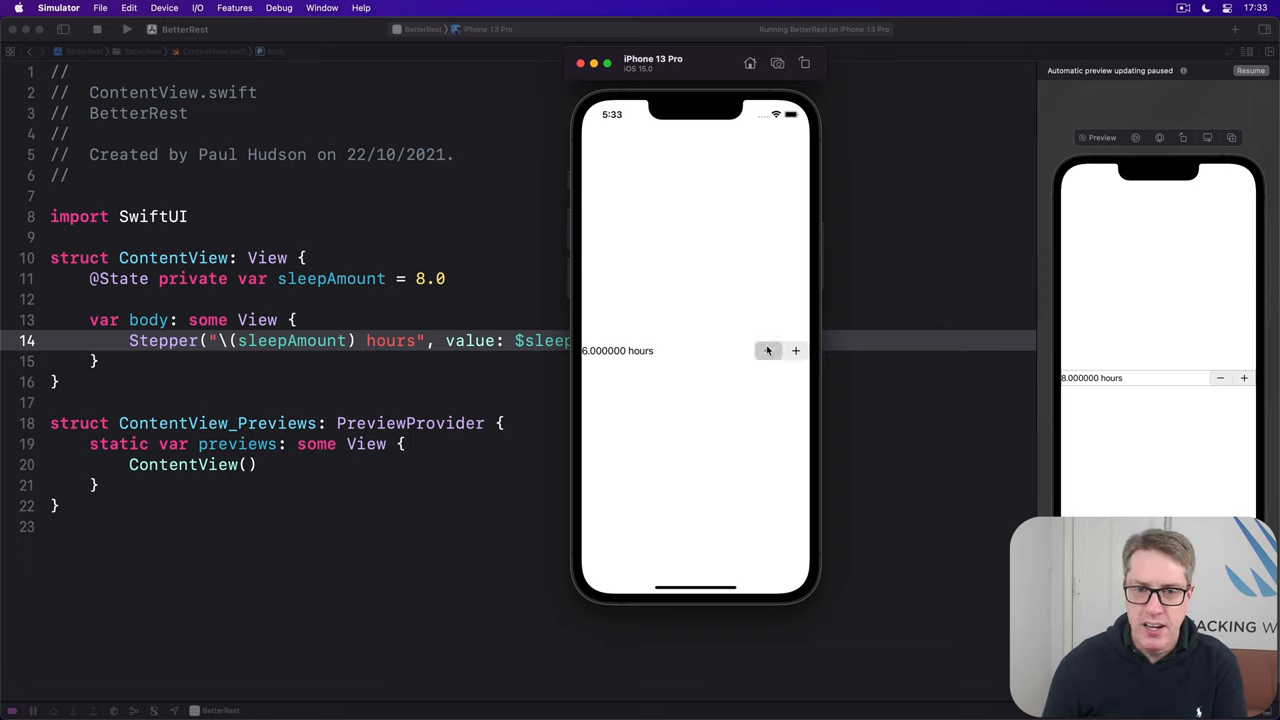
click(768, 350)
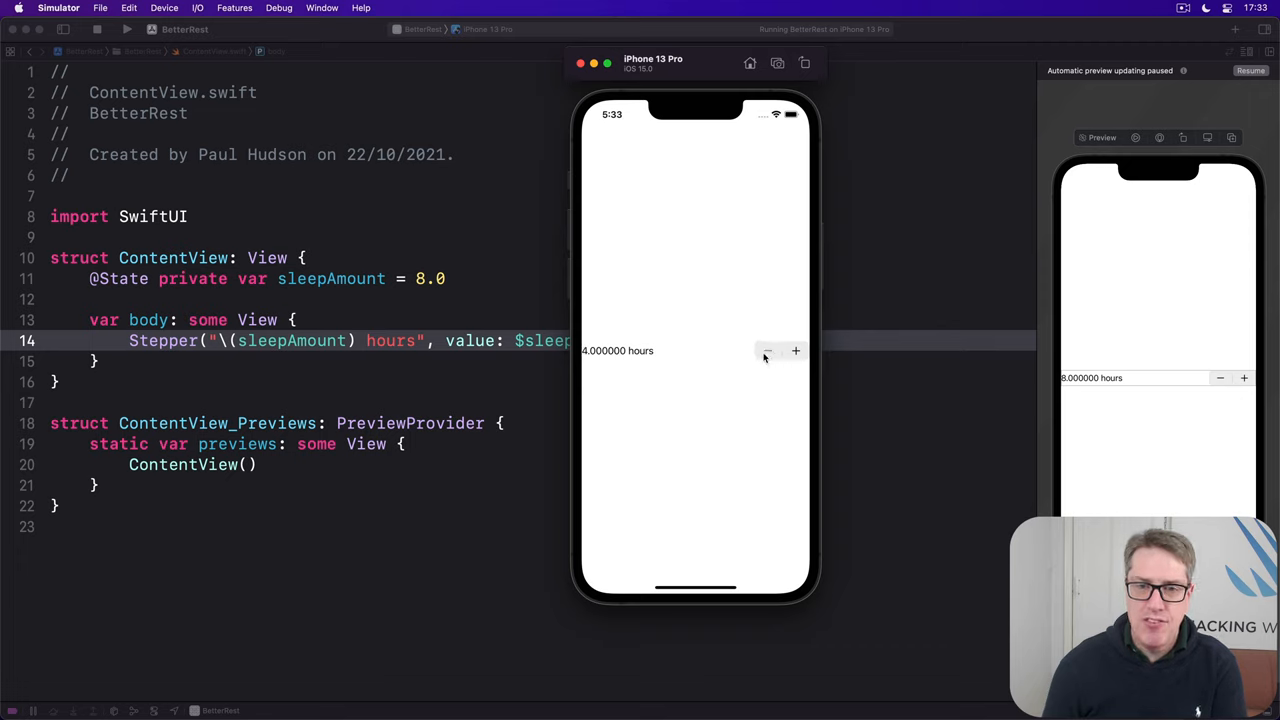
click(796, 352)
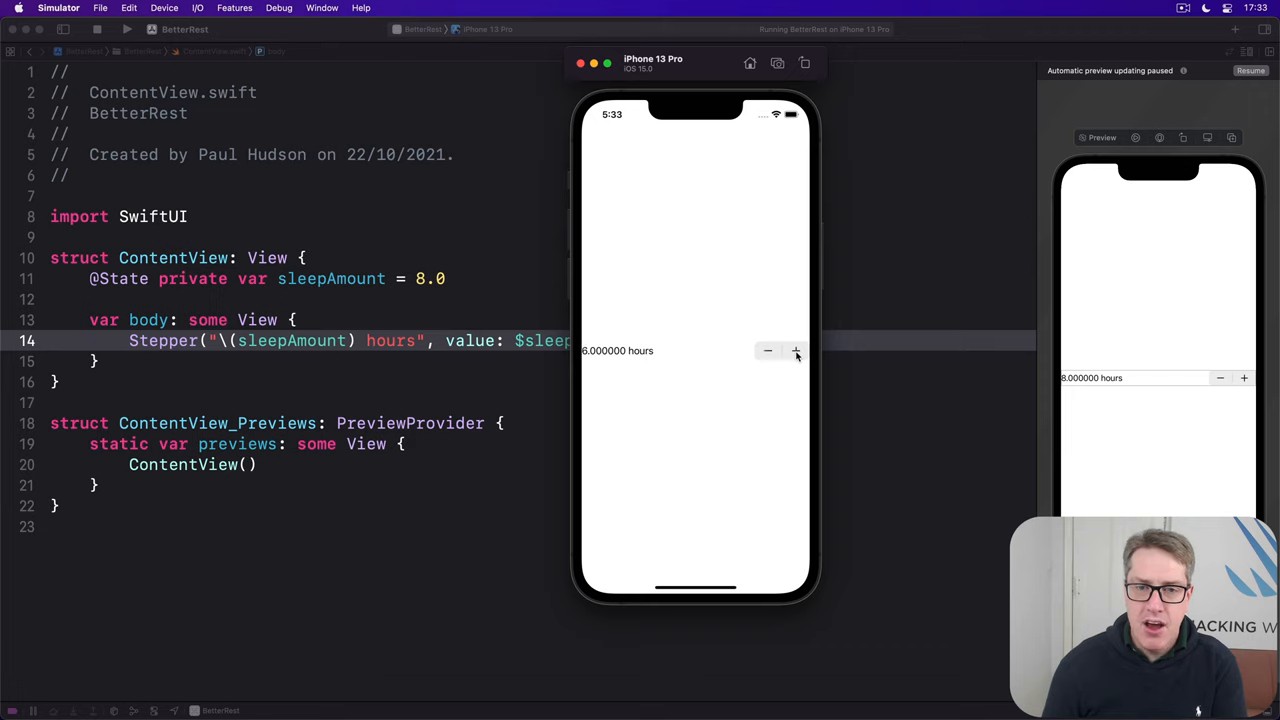
click(796, 350)
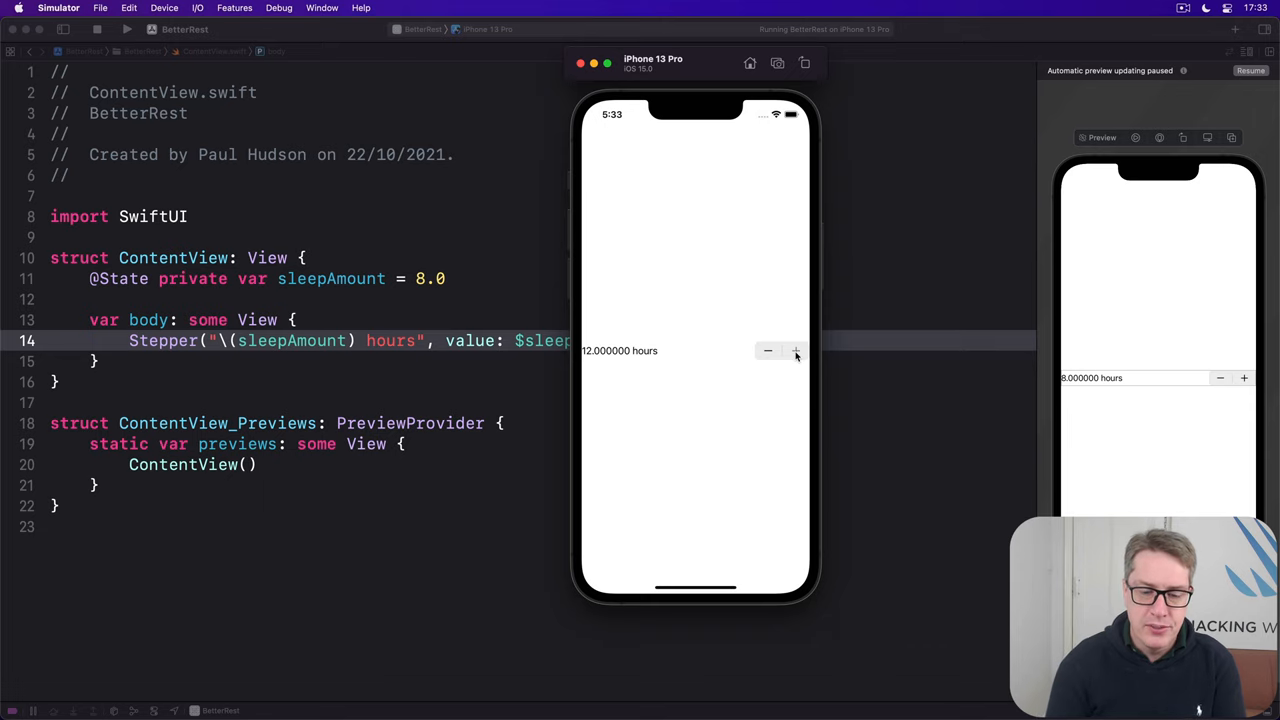
Step: Retype the range argument as , in: 4...12) ready for a following parameter
text(, in: 4...12))
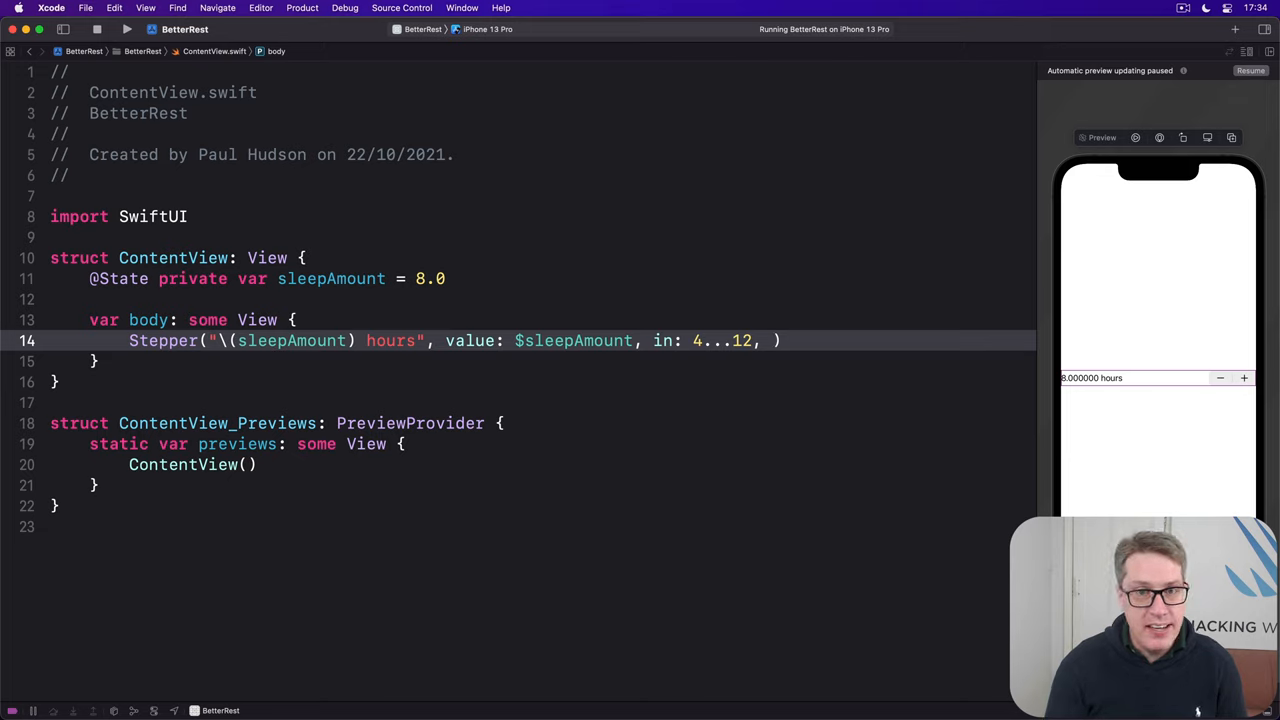
Step: Give the Stepper step: 0.25 so it moves in quarter-hour increments
text(step)
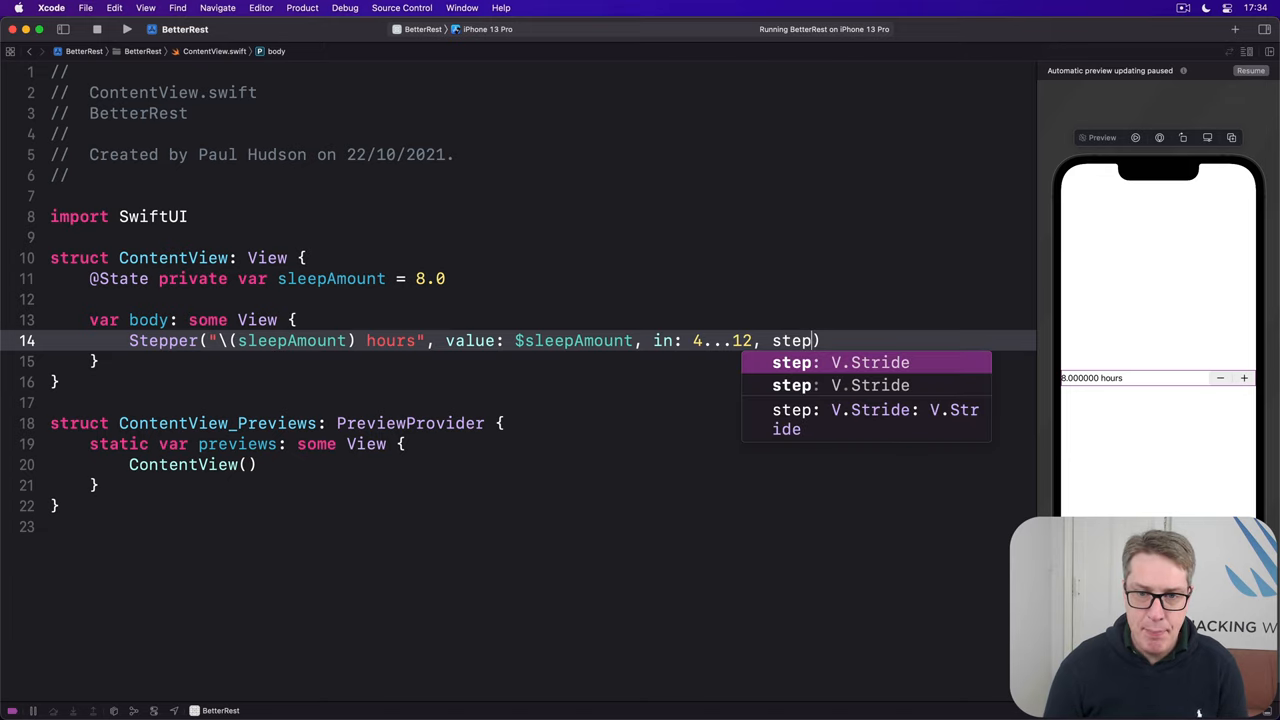
text(: 0.2)
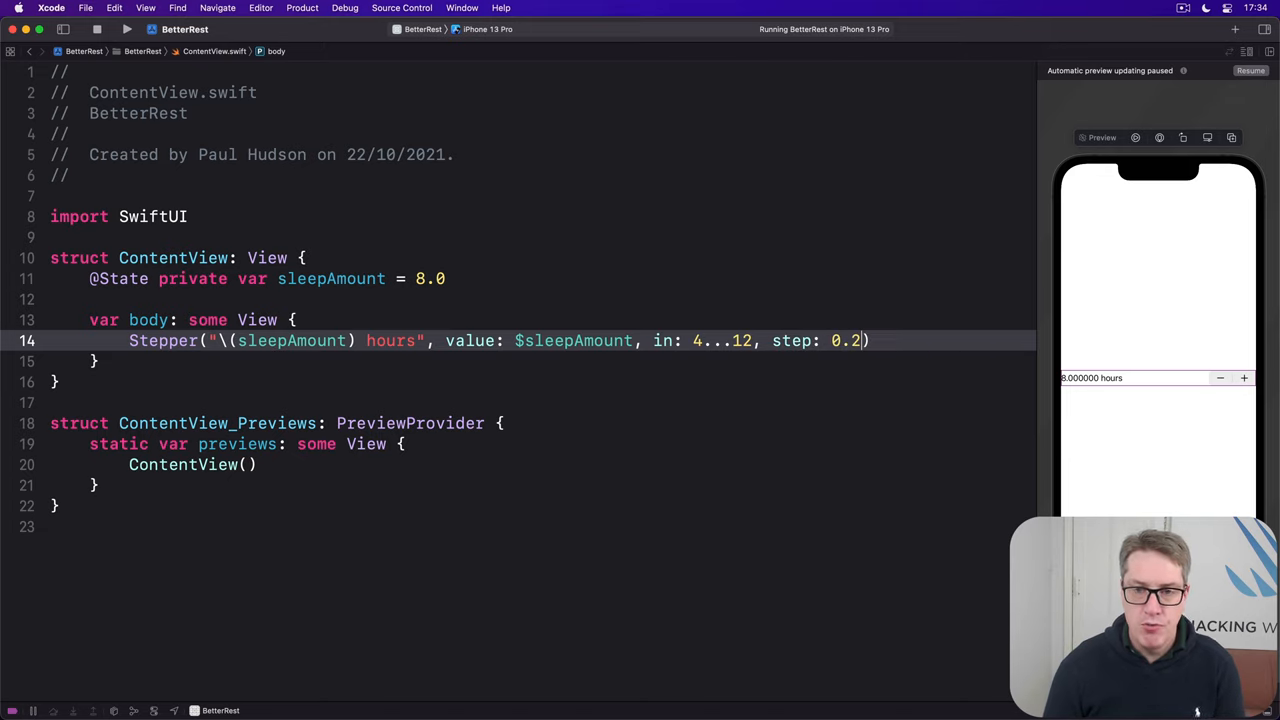
text(5)
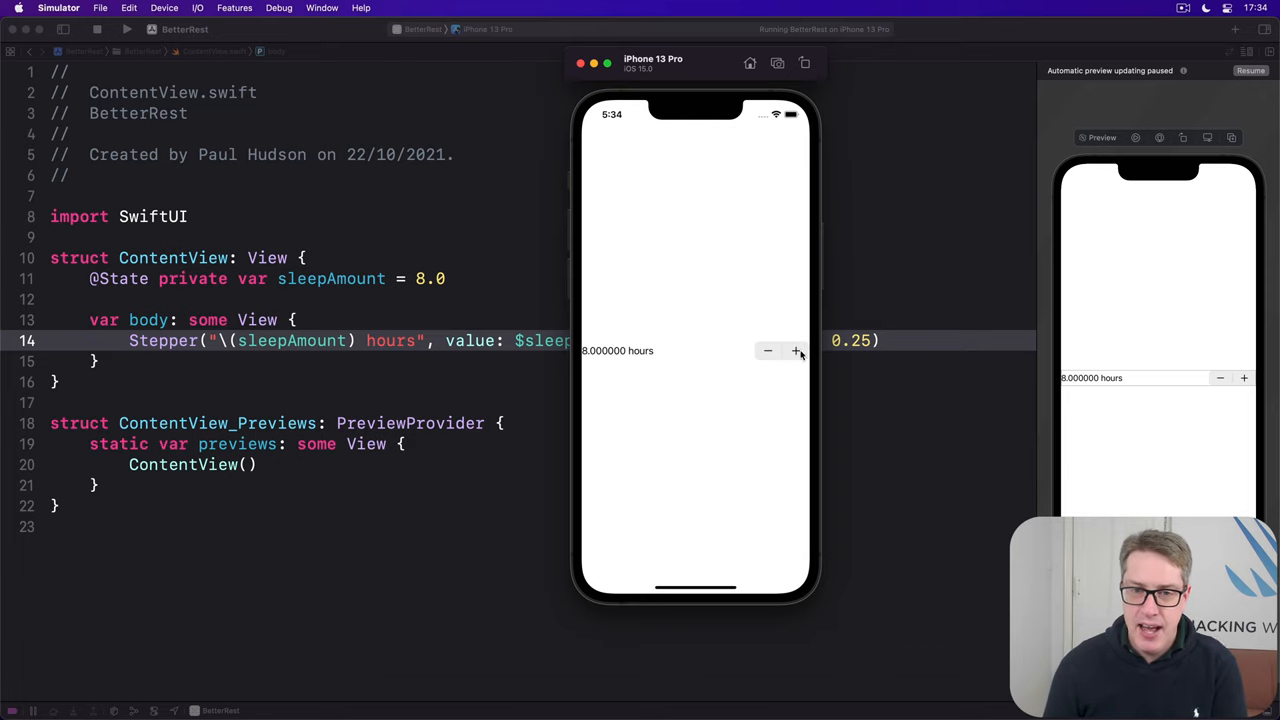
click(796, 352)
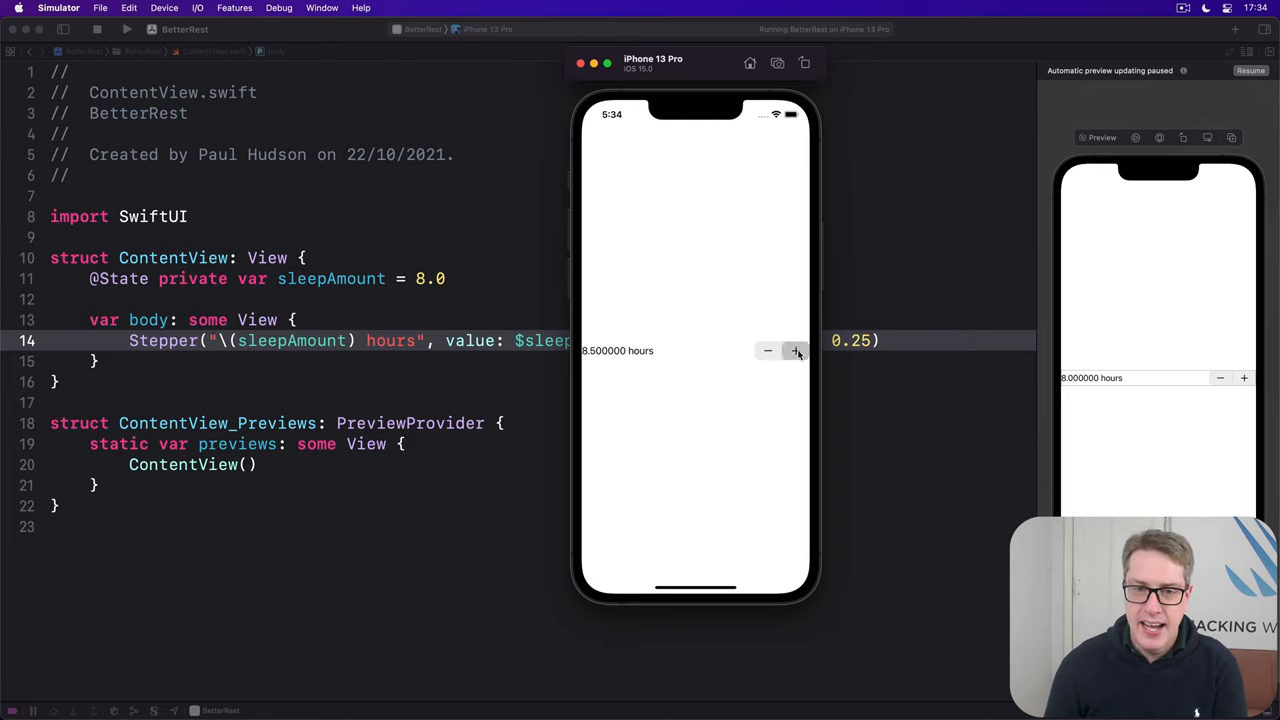
click(796, 352)
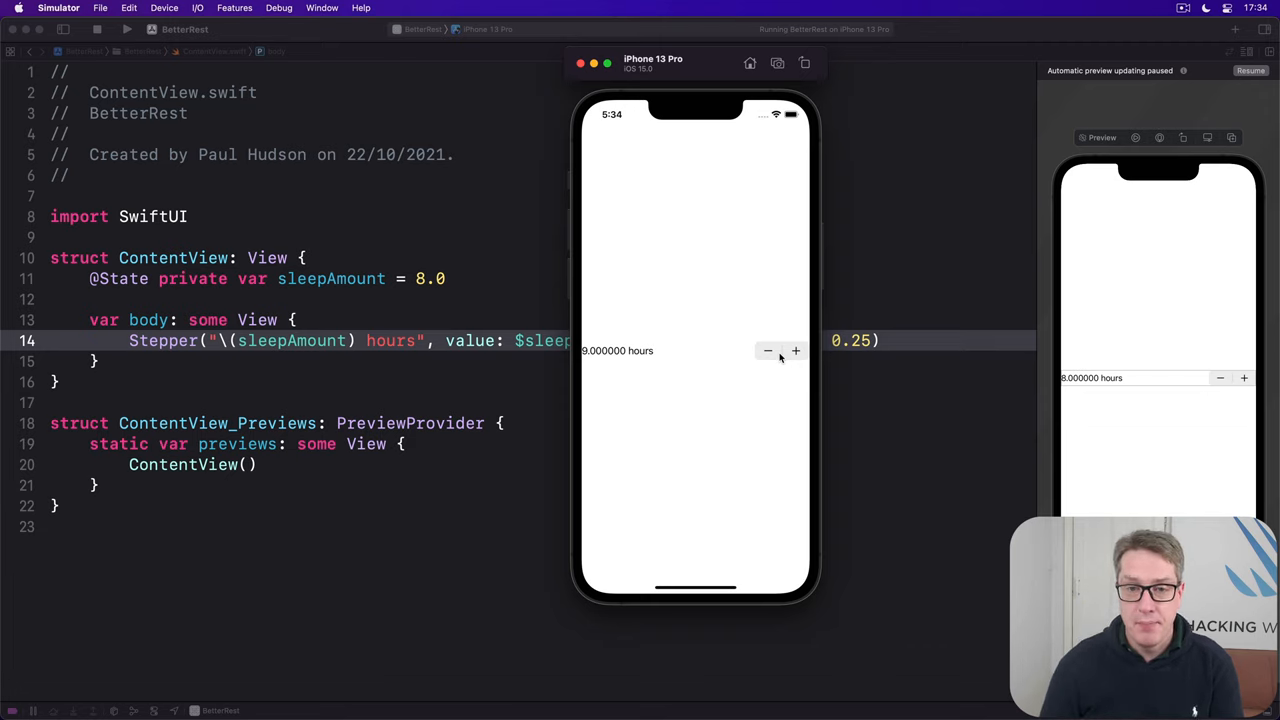
click(768, 352)
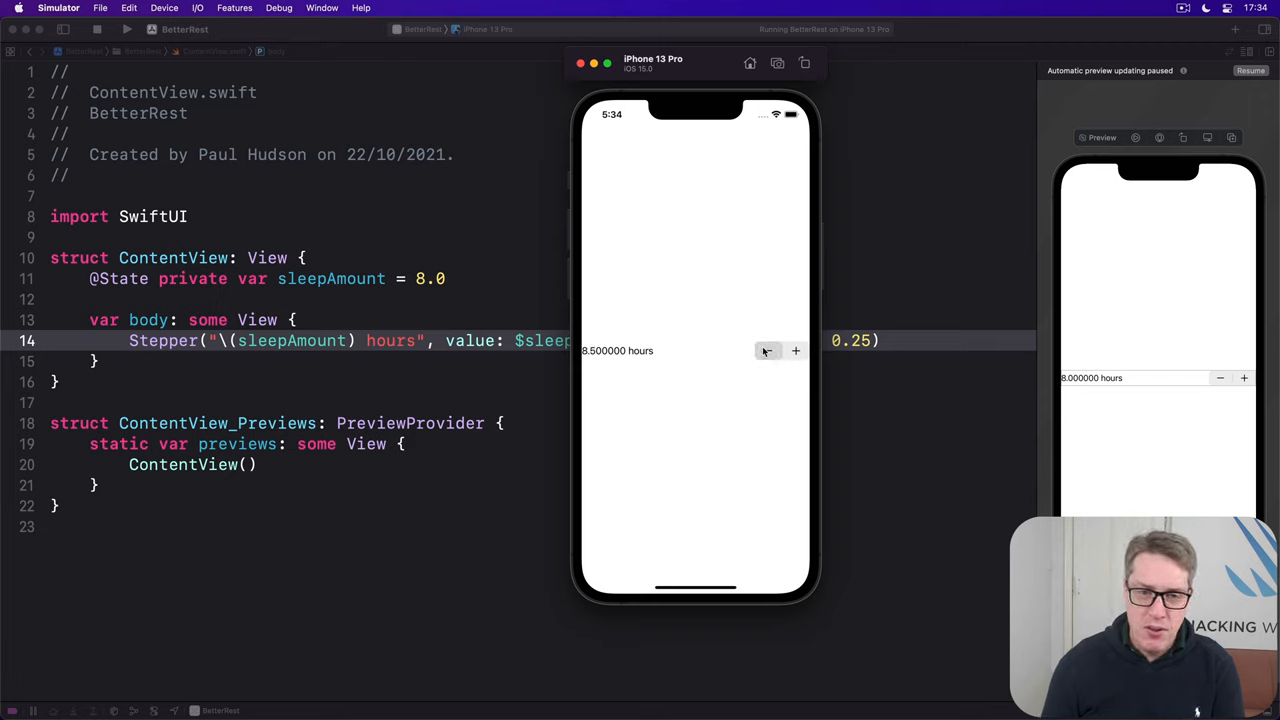
click(768, 350)
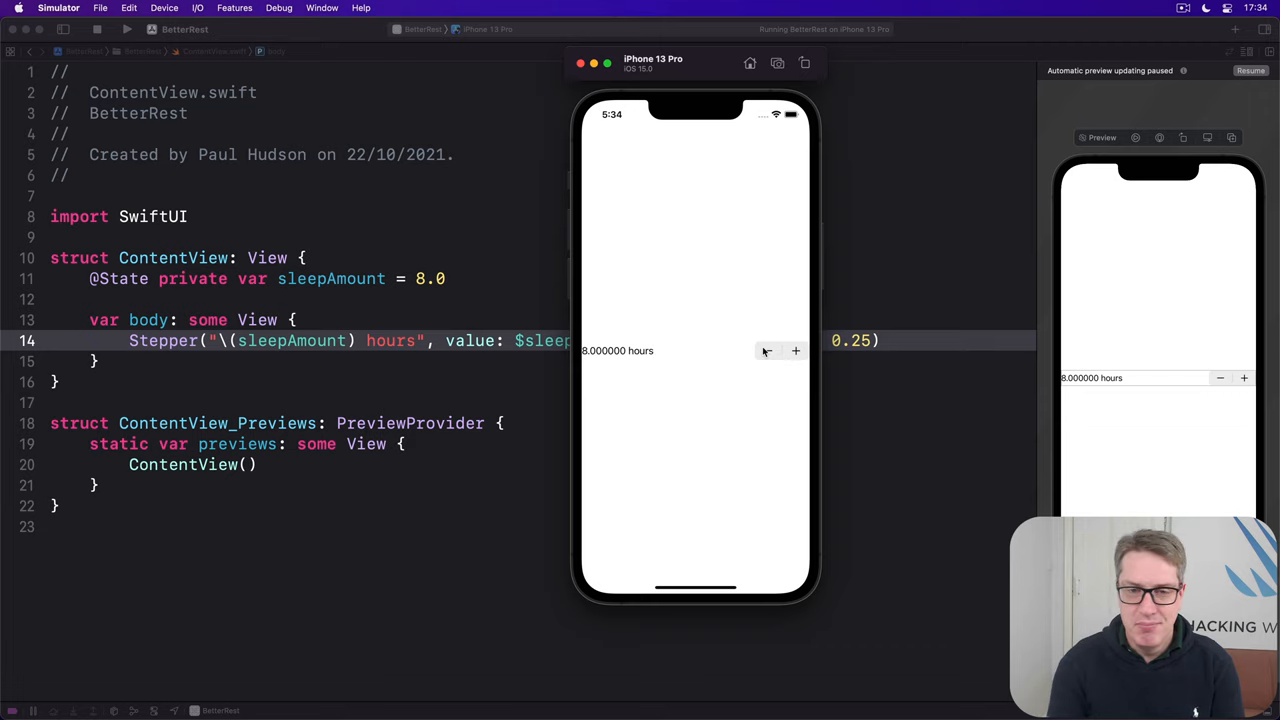
mouse_move(560, 374)
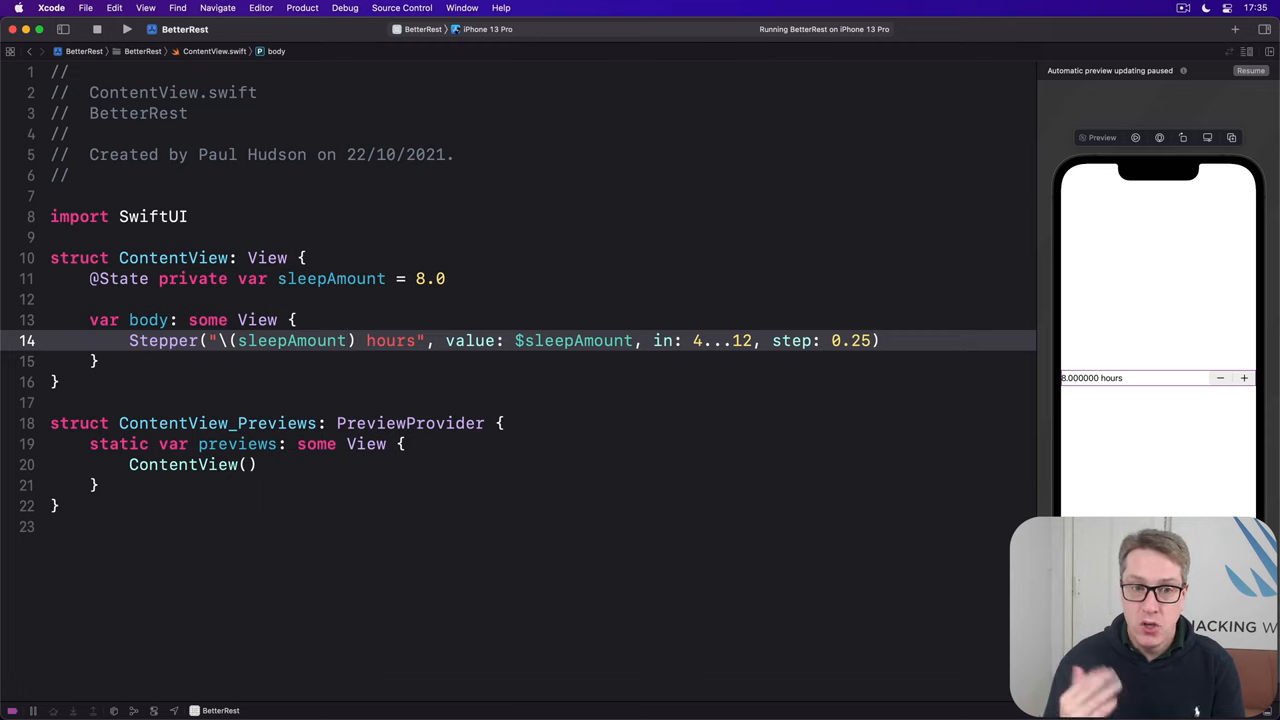
Step: Label the Stepper with \(sleepAmount.formatted()) and confirm the app shows tidy values like 8.5 hours
click(348, 340)
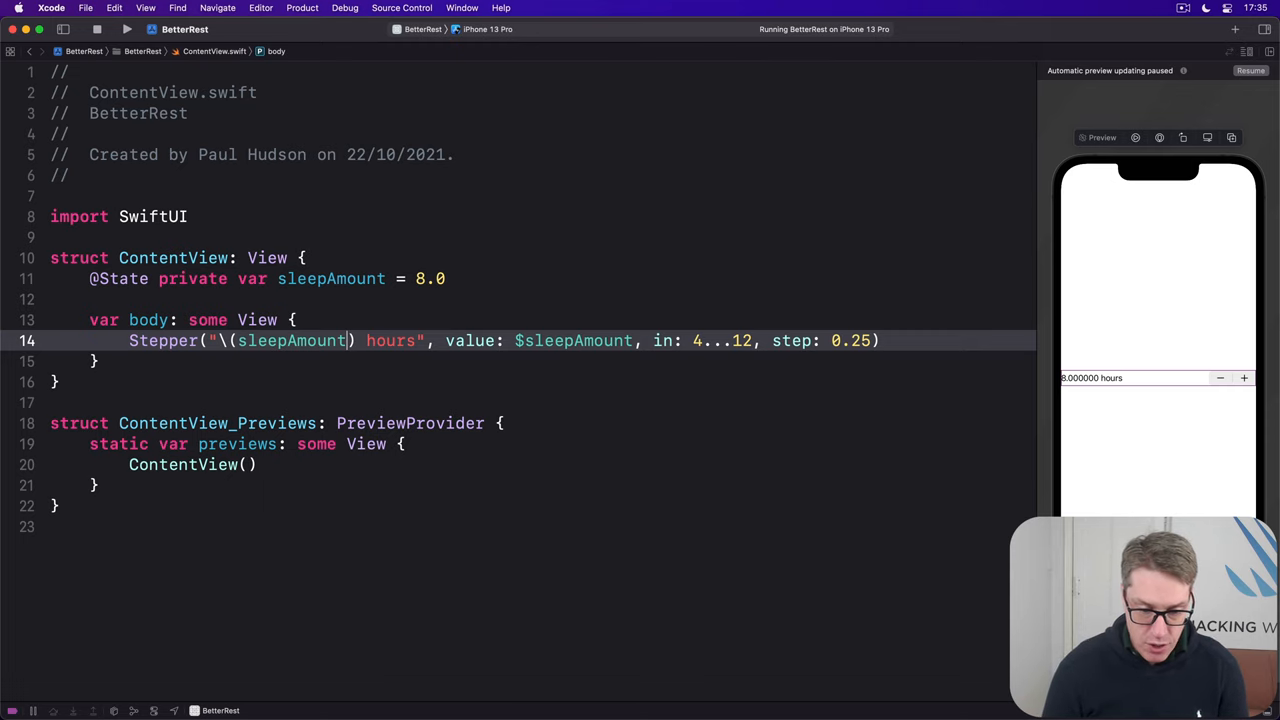
text(.formatted())
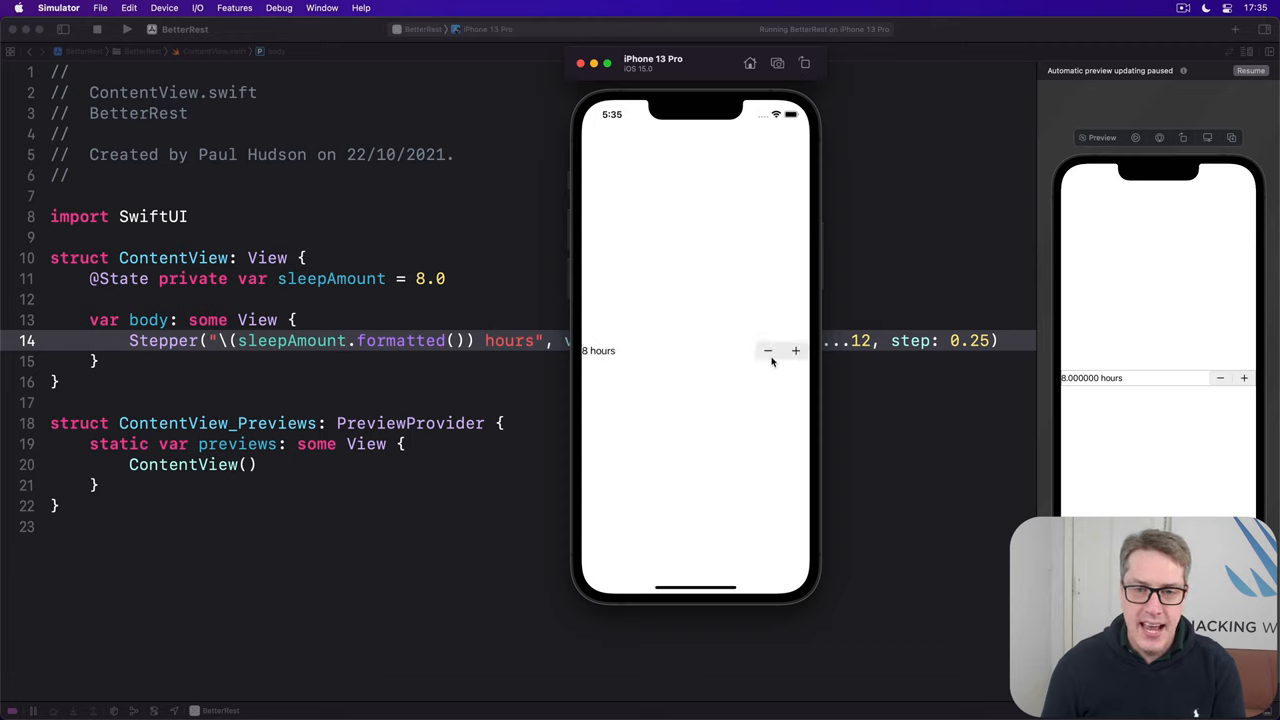
click(796, 350)
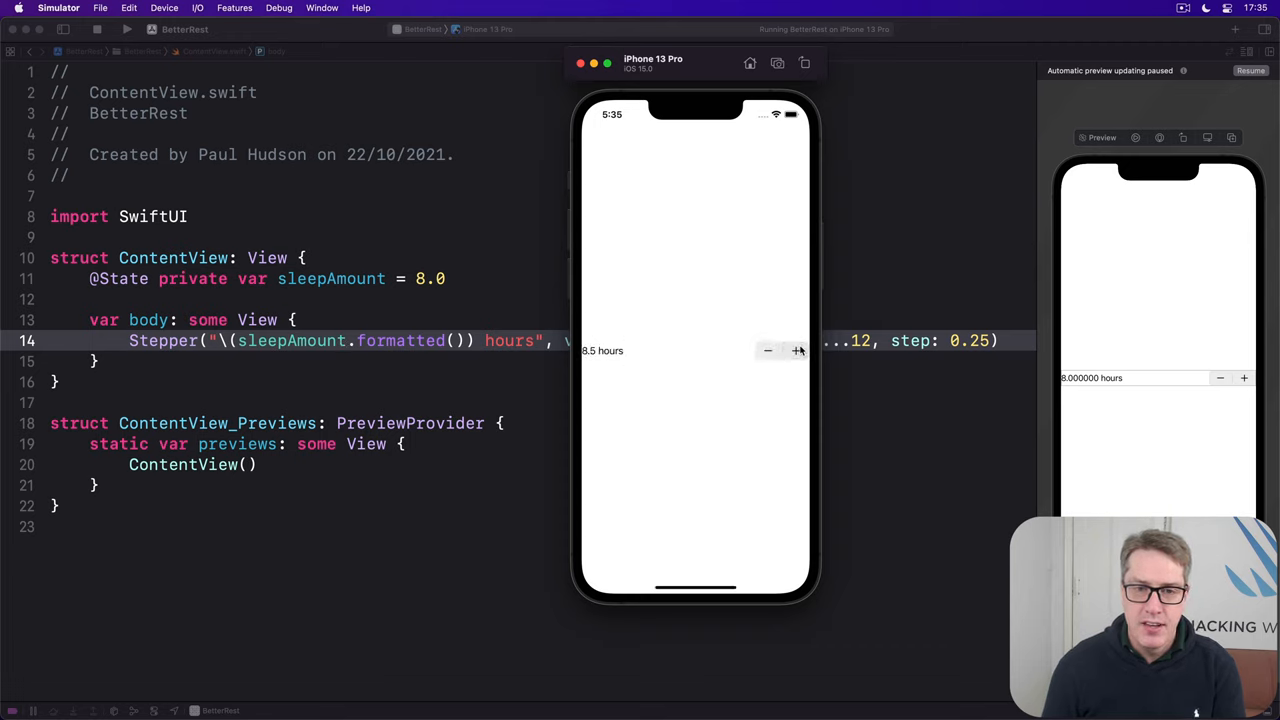